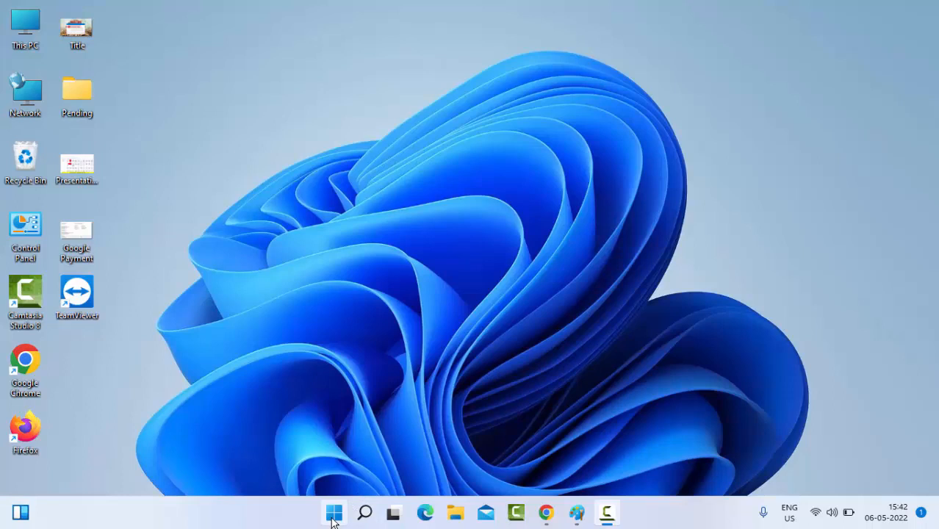
- Open the Start button's quick link menu of system tools
right_click(333, 512)
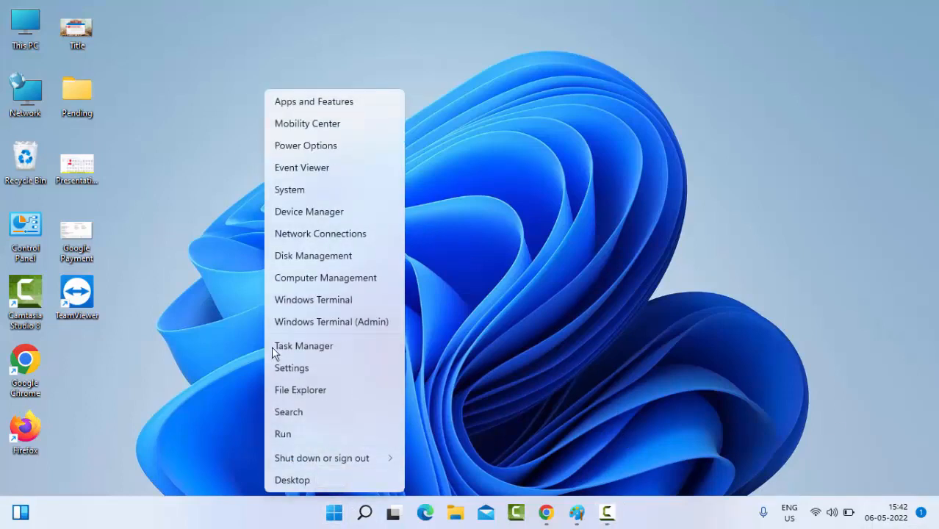
mouse_move(305, 216)
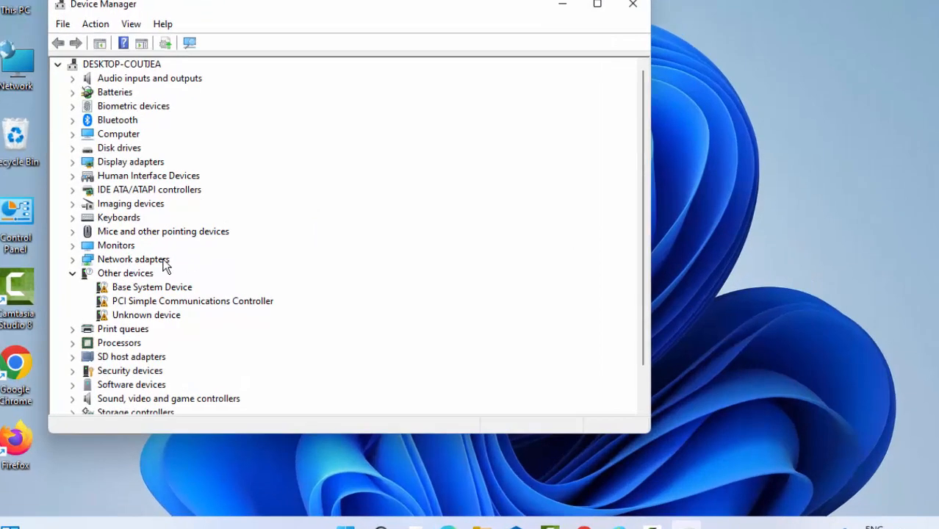
- Expand Print queues and bring up the Fax queue's context menu
click(72, 328)
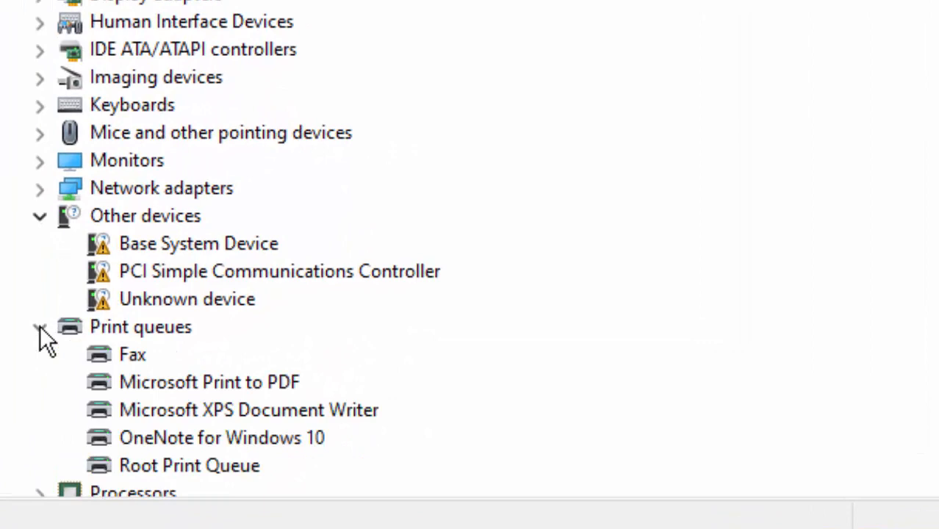
click(132, 354)
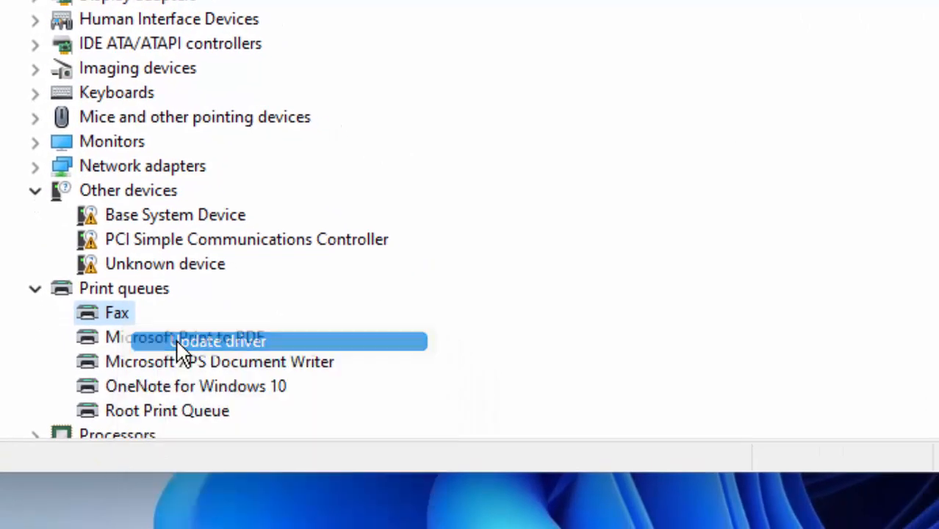
click(216, 342)
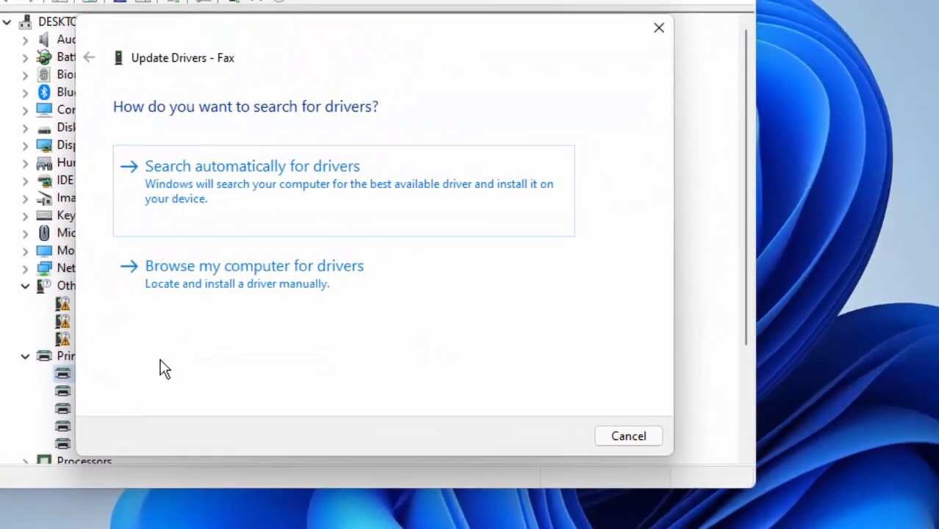
mouse_move(231, 283)
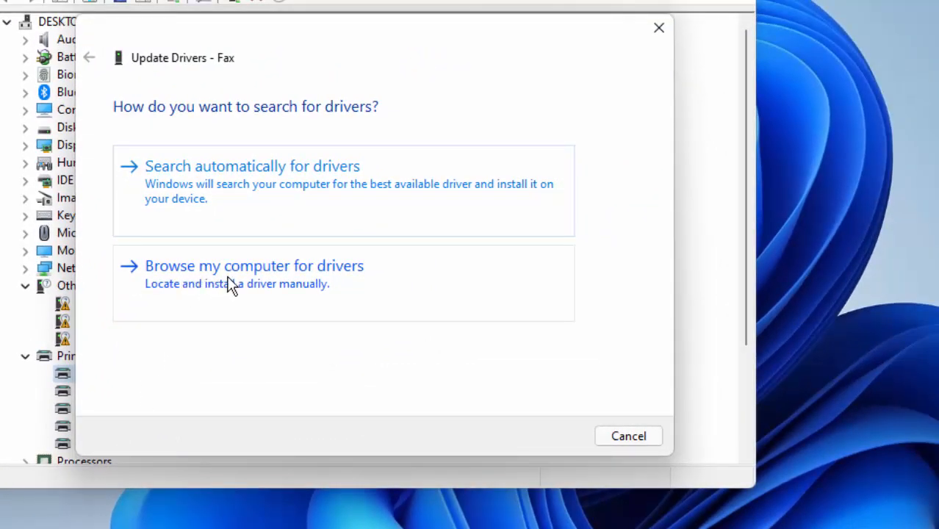
click(254, 266)
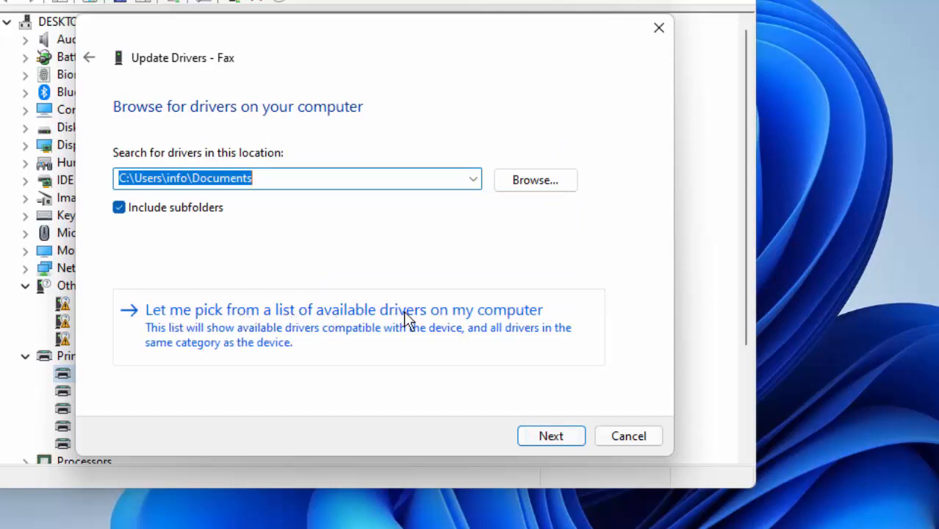
click(343, 309)
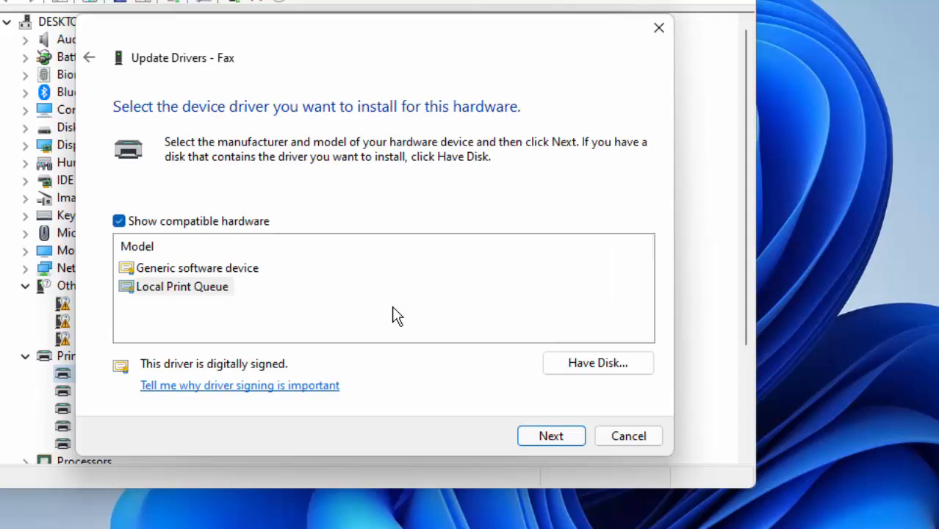
click(182, 286)
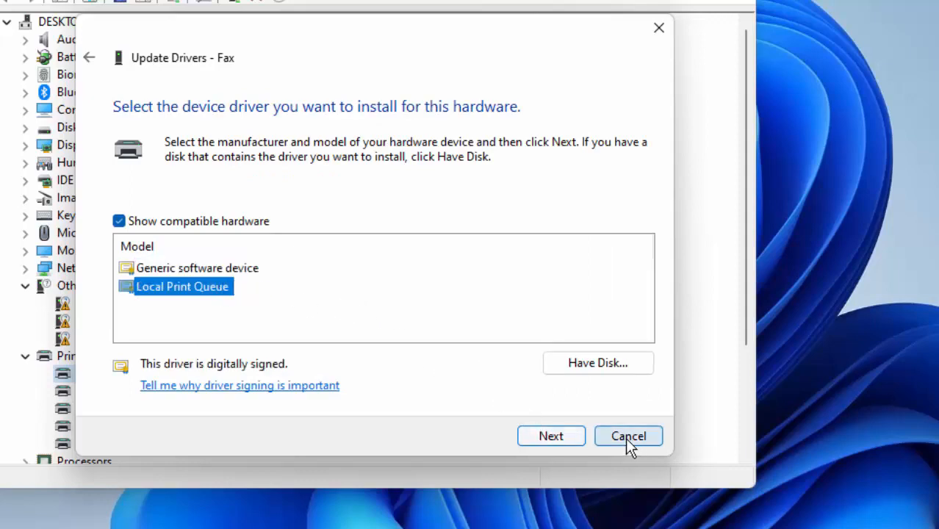
click(627, 436)
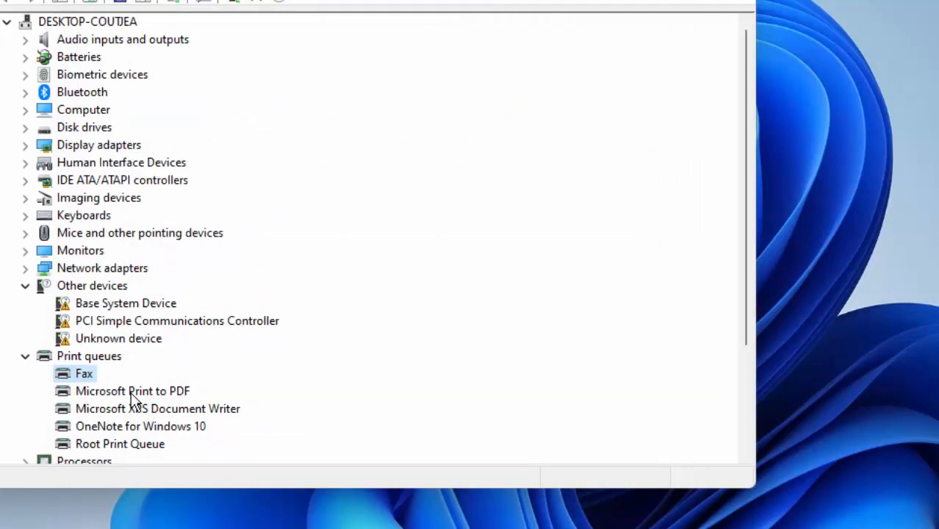
click(132, 391)
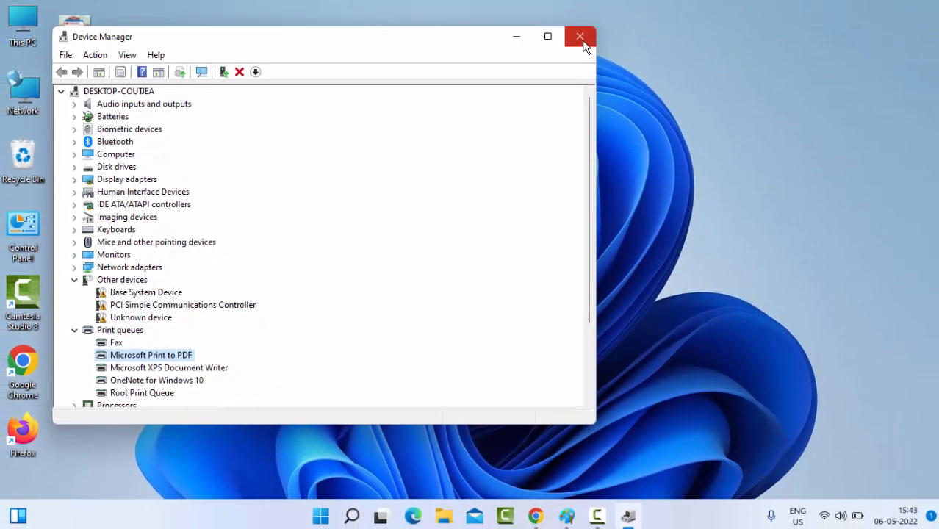
- Close Device Manager and open the Start menu
click(580, 36)
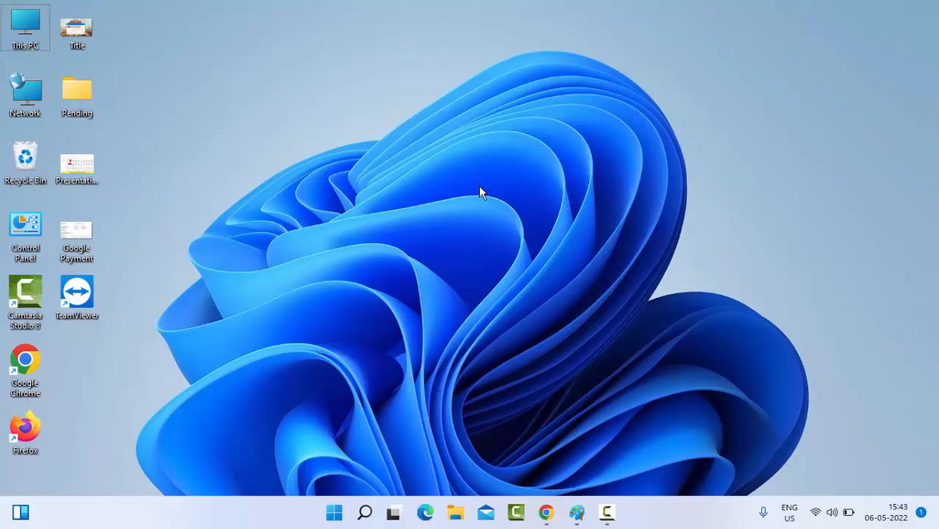
mouse_move(329, 505)
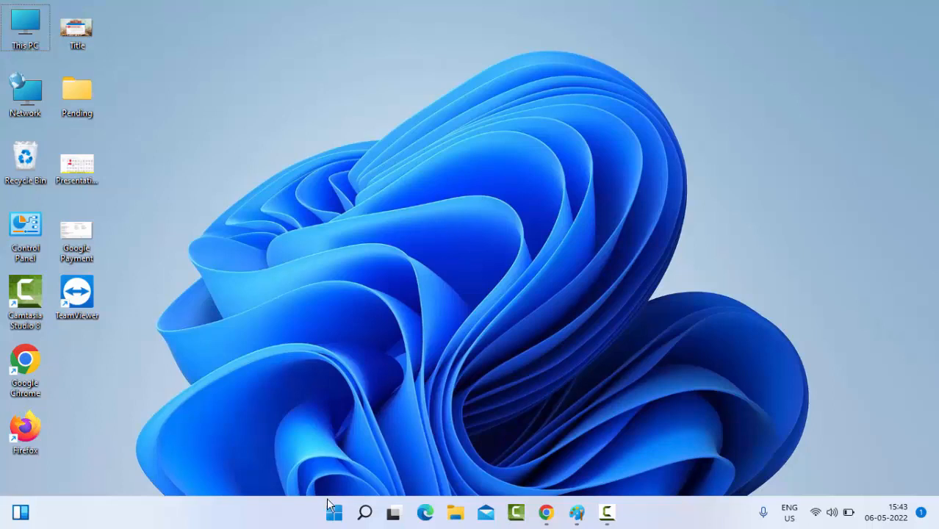
click(334, 513)
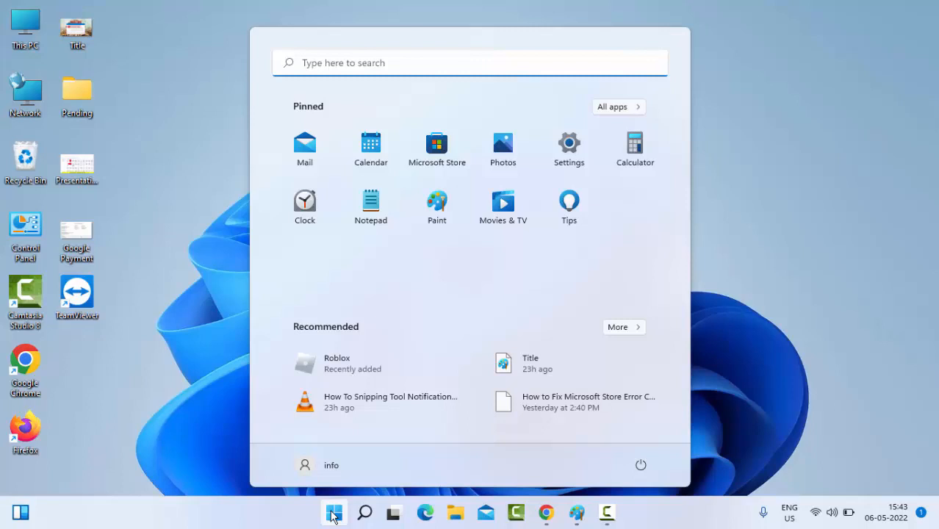
- Search 'troub' and open the Troubleshoot settings best match
text(trouble)
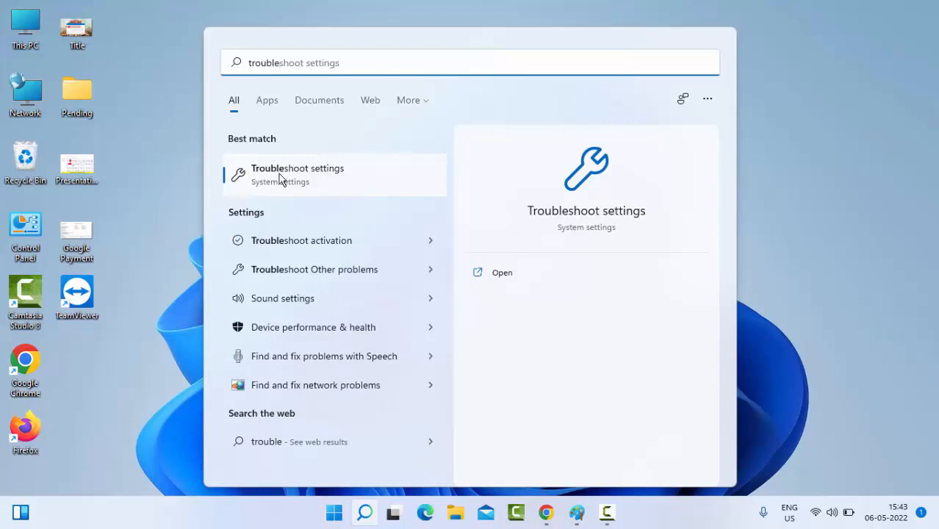
mouse_move(325, 184)
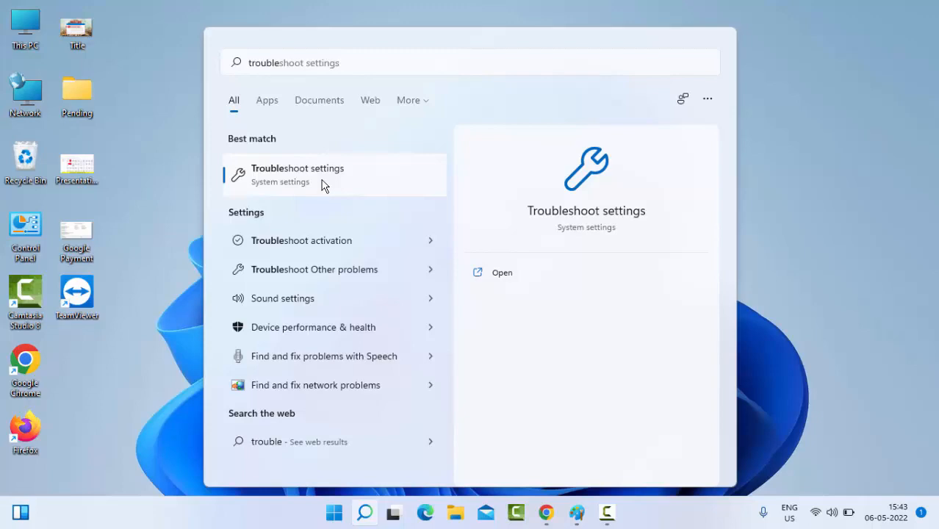
click(501, 272)
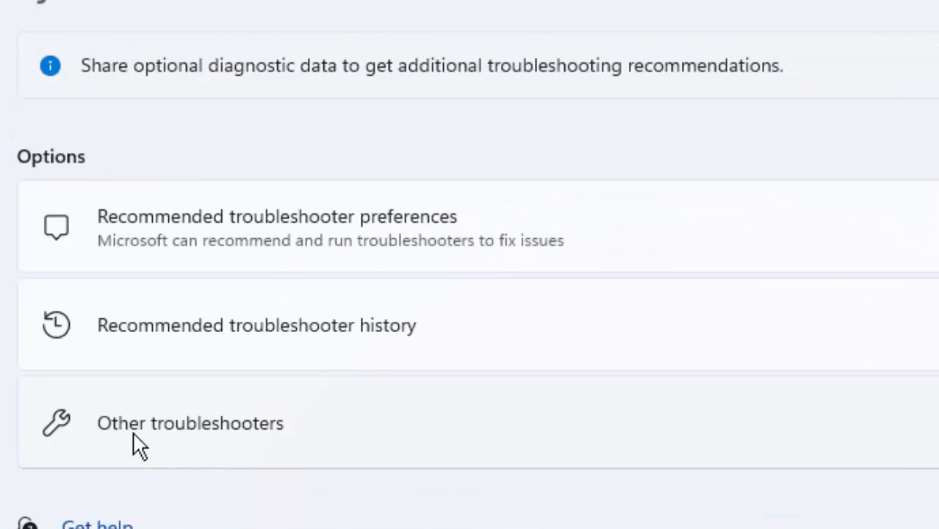
- Open Other troubleshooters to list Printer alongside Internet Connections and Windows Update
click(189, 424)
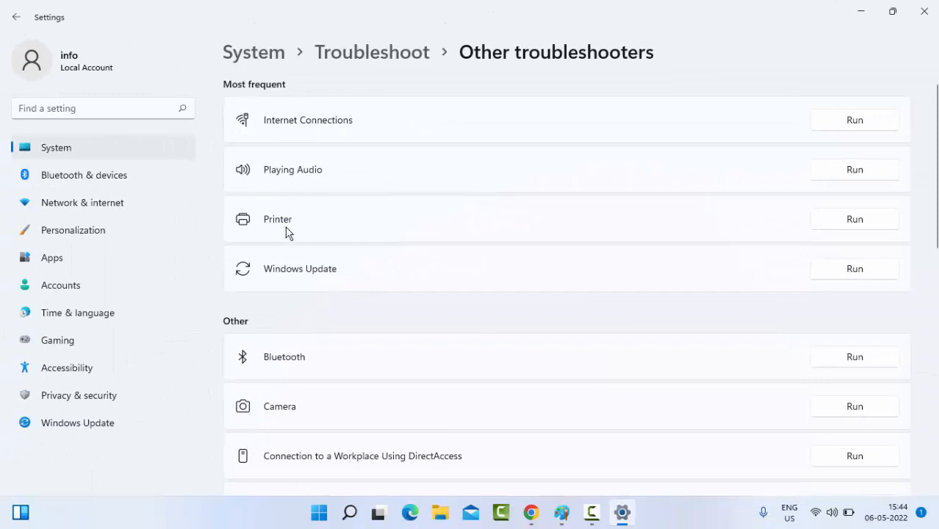
mouse_move(636, 221)
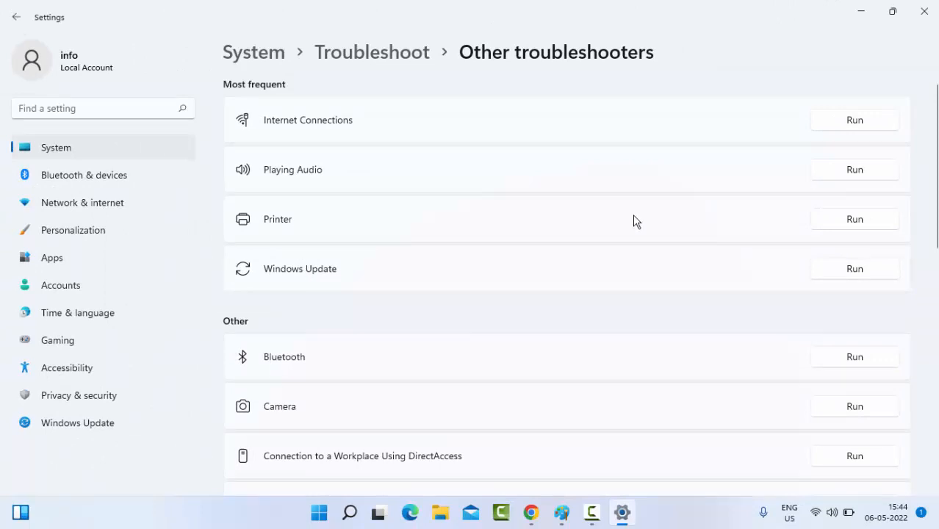
mouse_move(837, 228)
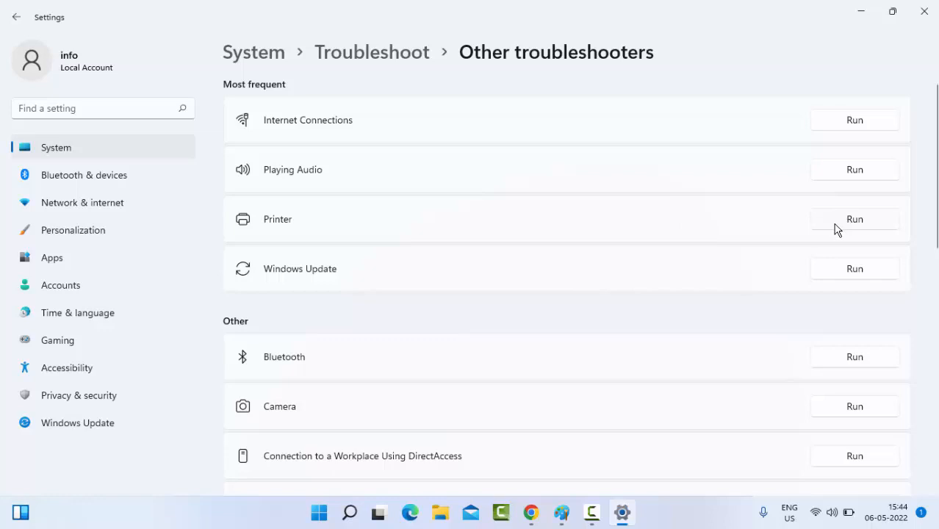
mouse_move(865, 253)
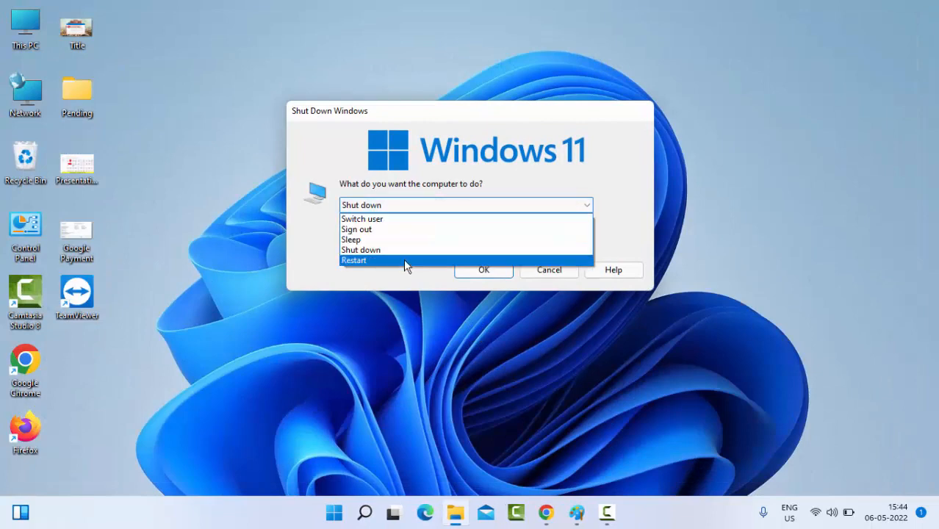
- Select Restart in the Shut Down Windows dialog and confirm with OK
click(355, 260)
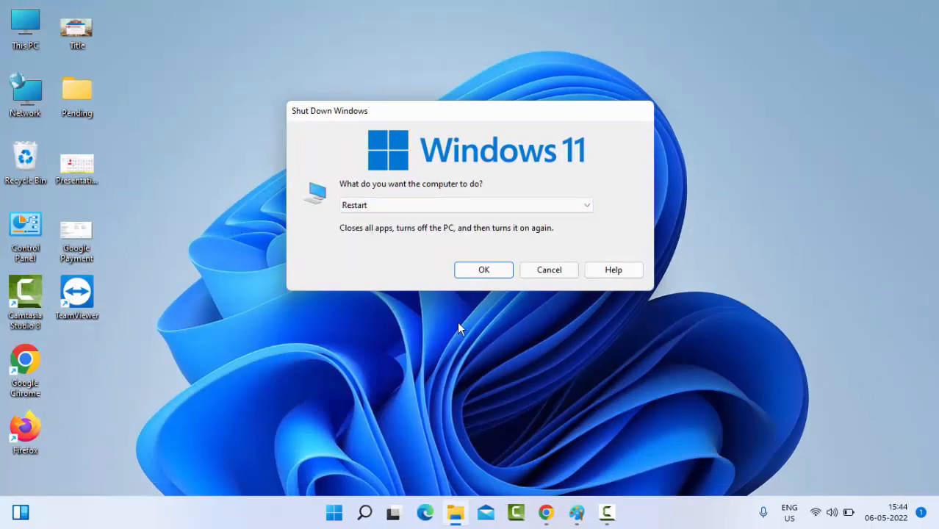
click(548, 270)
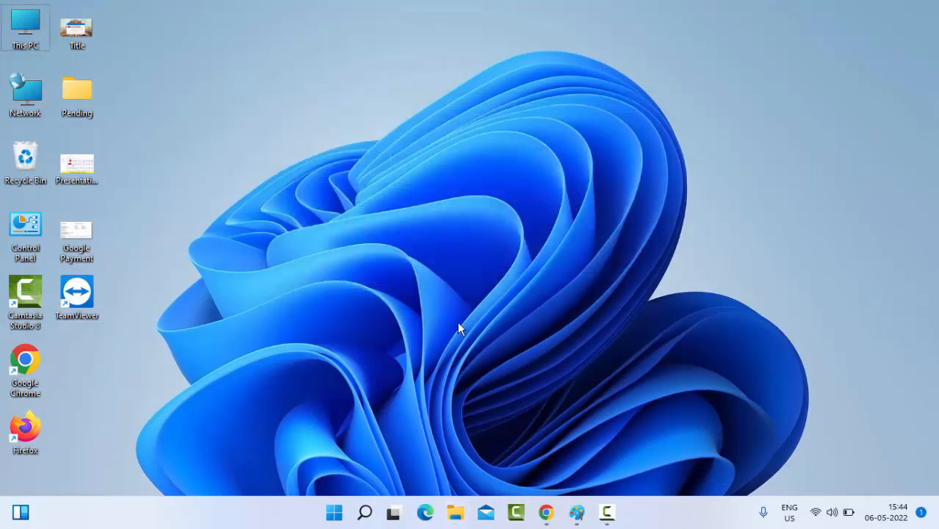